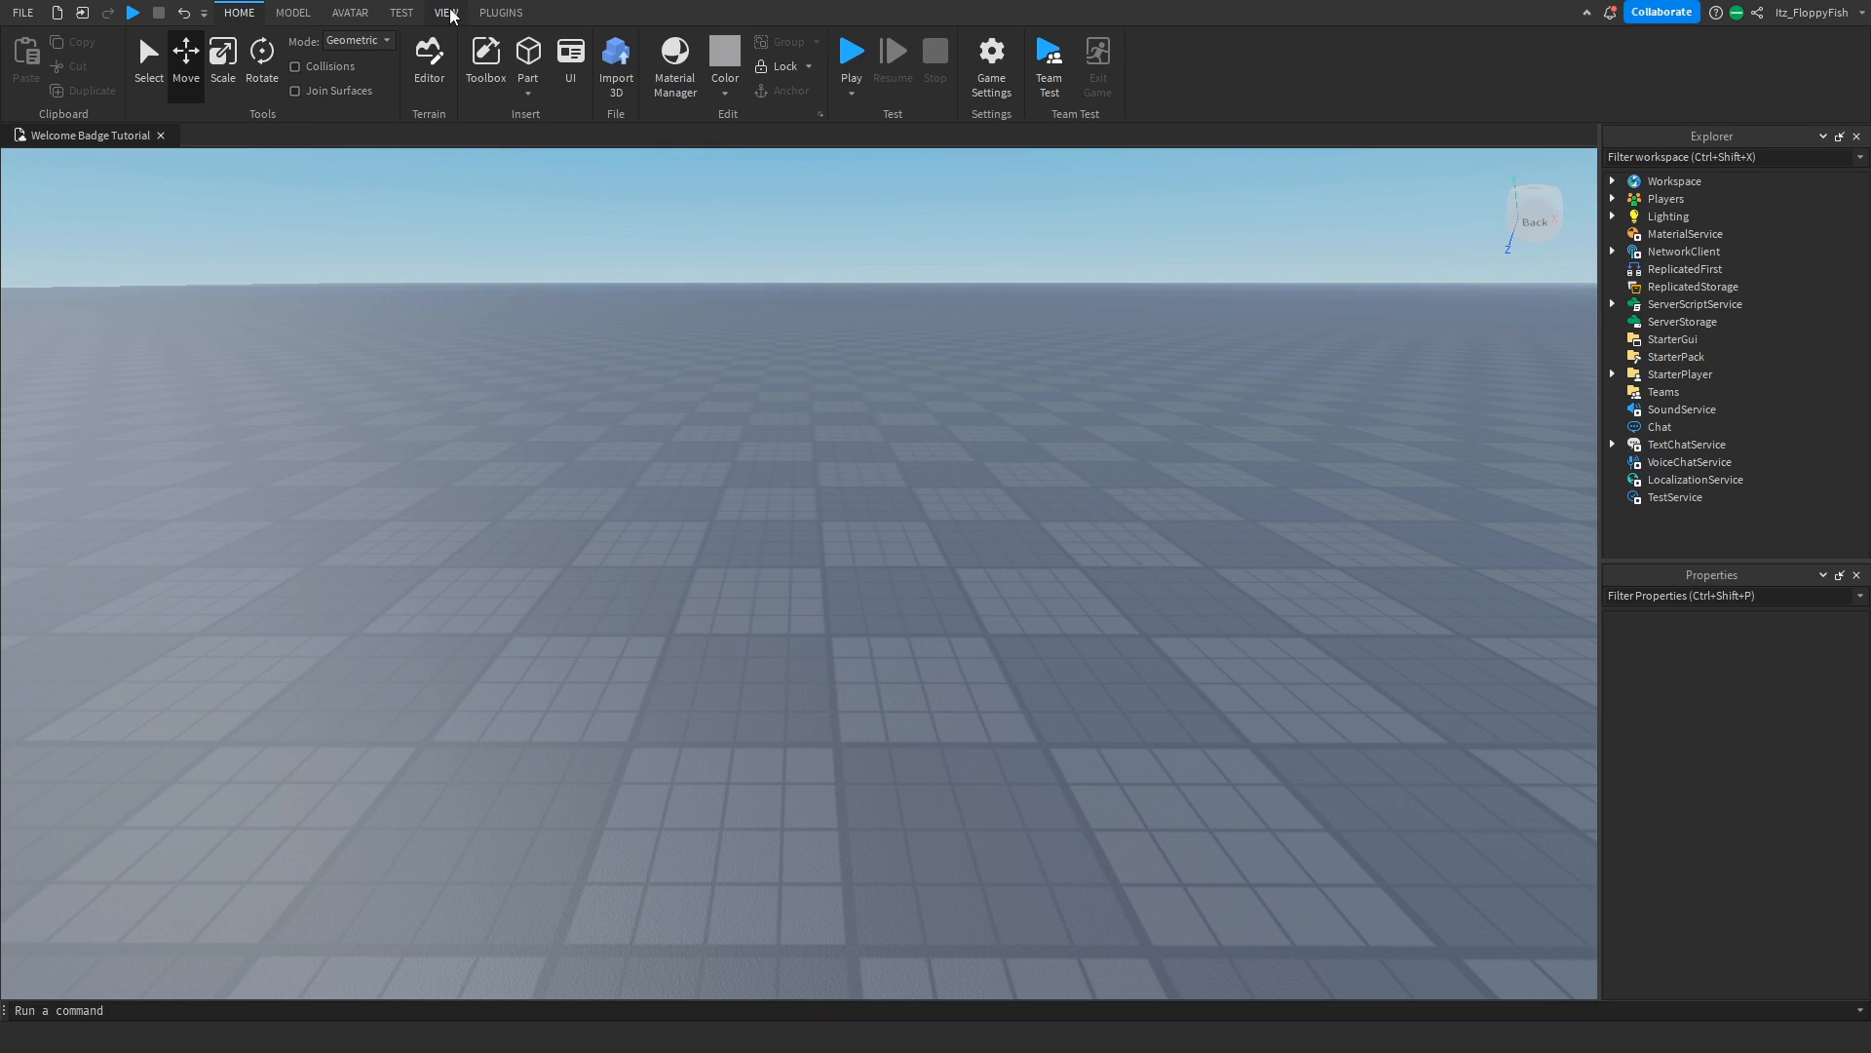
- Show the View tab's window options for toggling panels like Explorer and Properties
{"action": "left_click", "coordinate": [447, 12]}
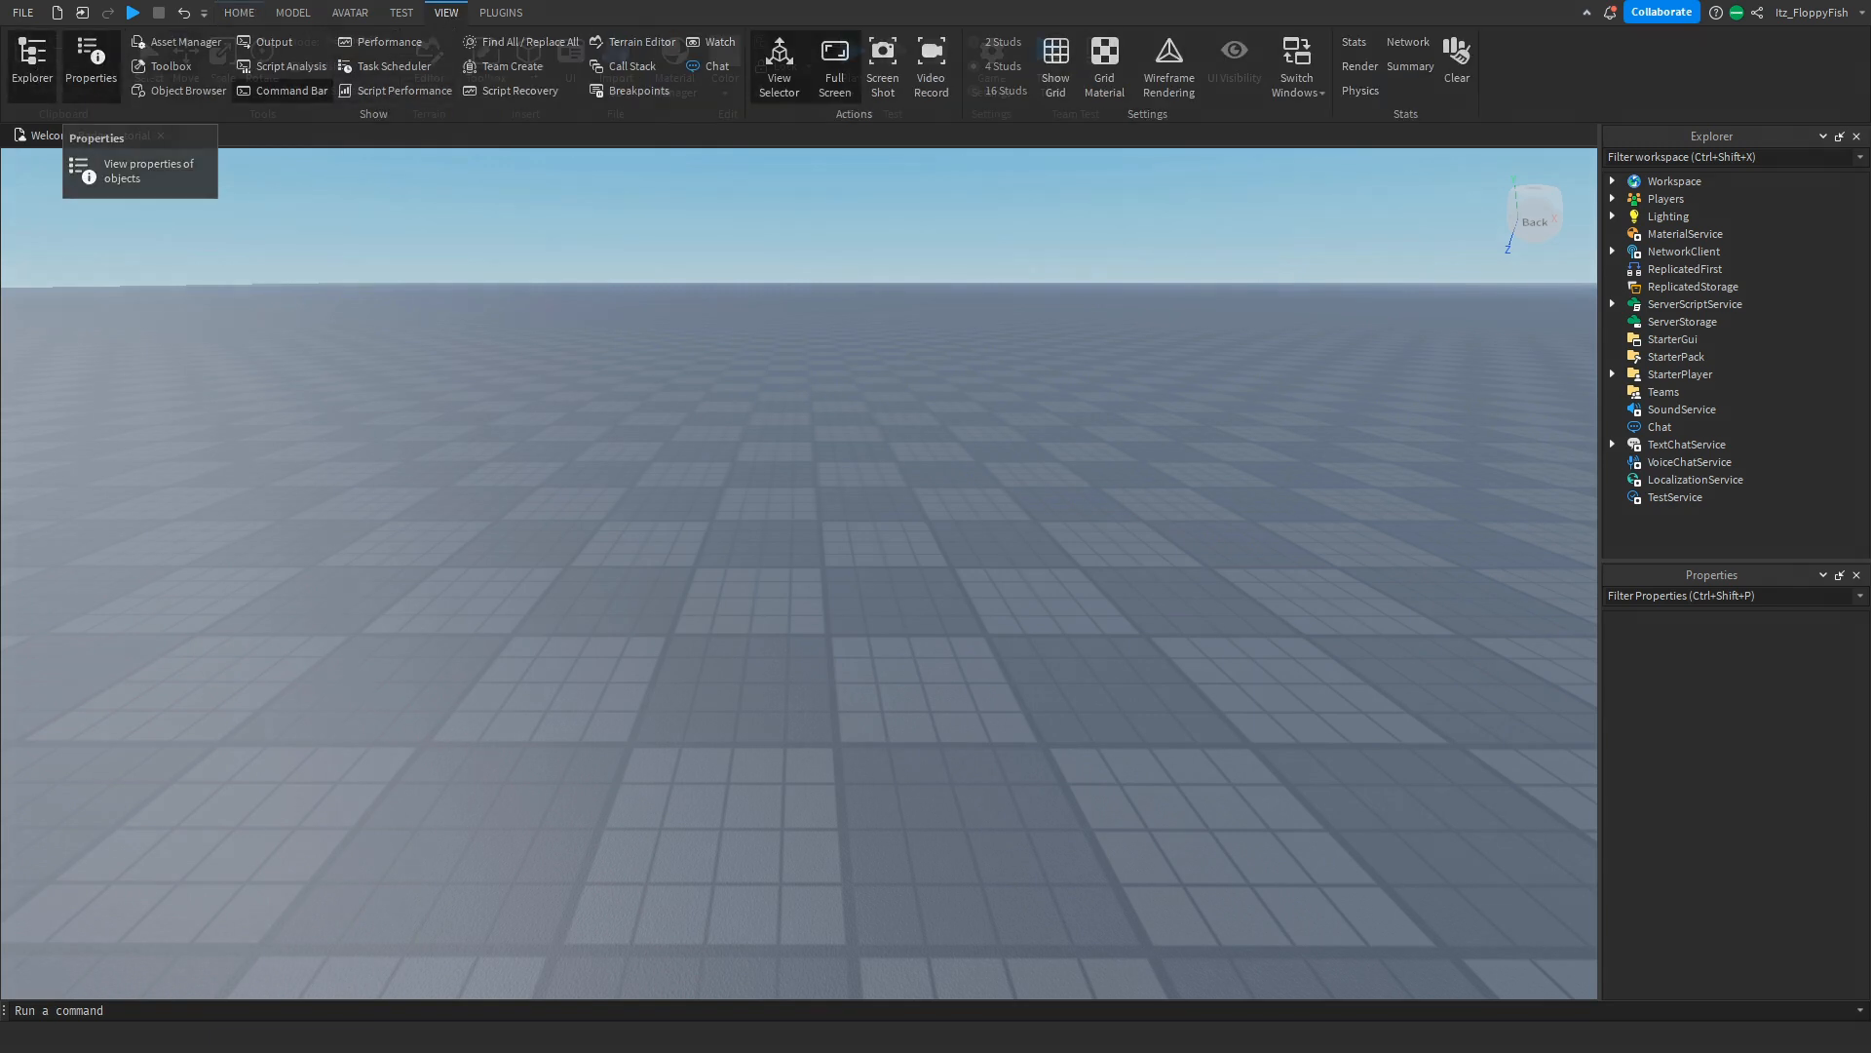
- Show the Properties panel and add a Folder named Events inside ReplicatedStorage
{"action": "left_click", "coordinate": [238, 12]}
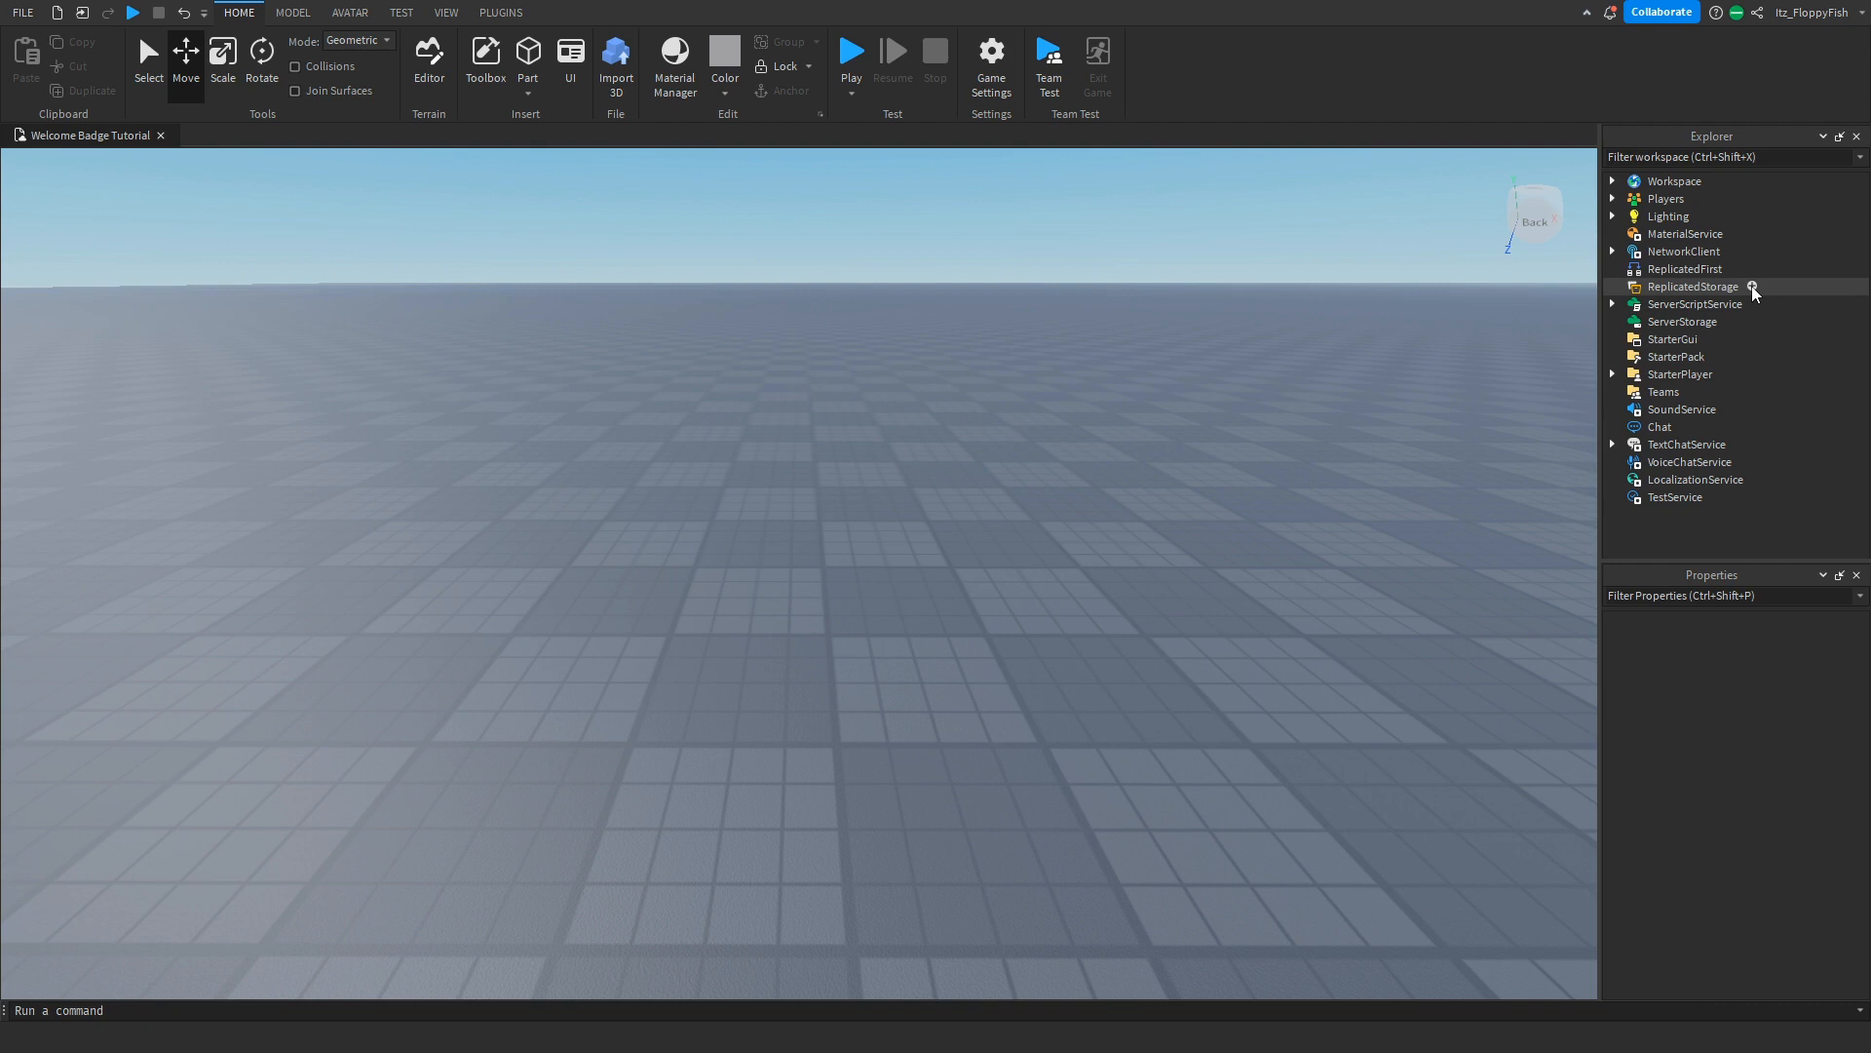
{"action": "left_click", "coordinate": [1755, 290]}
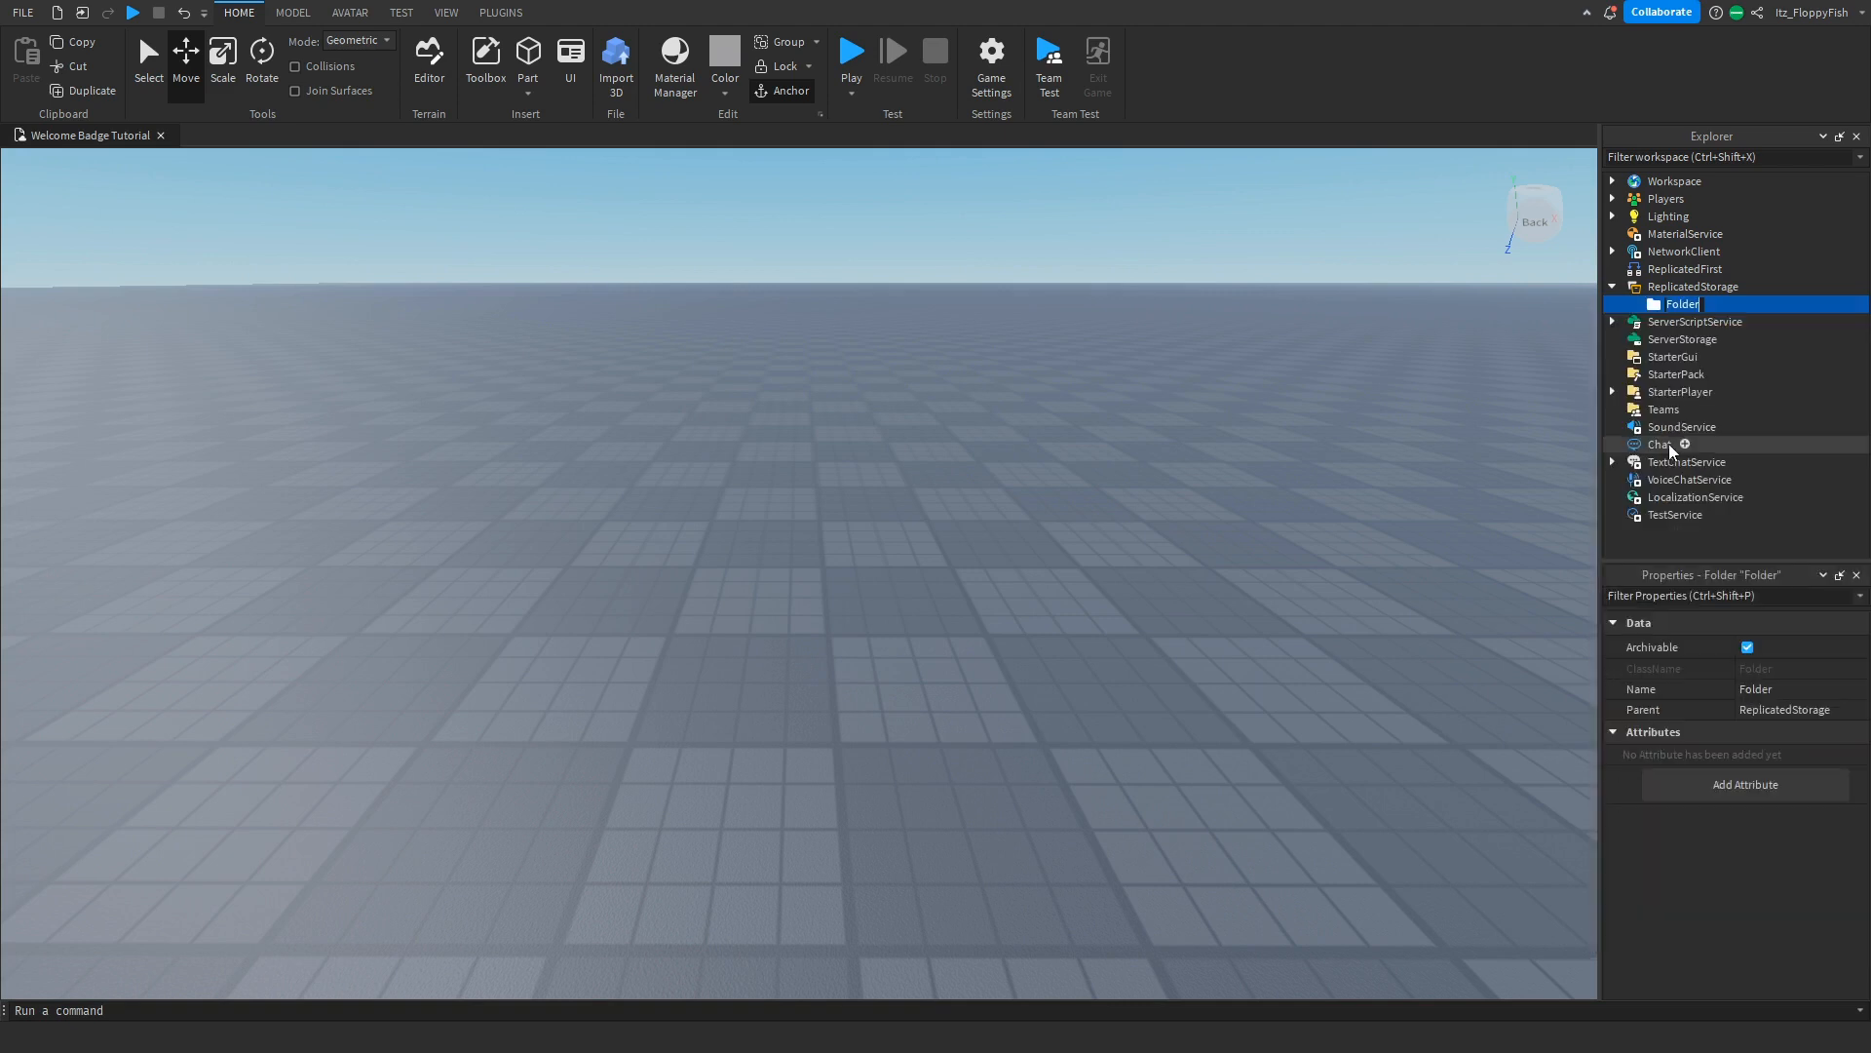
{"action": "type", "text": "Events"}
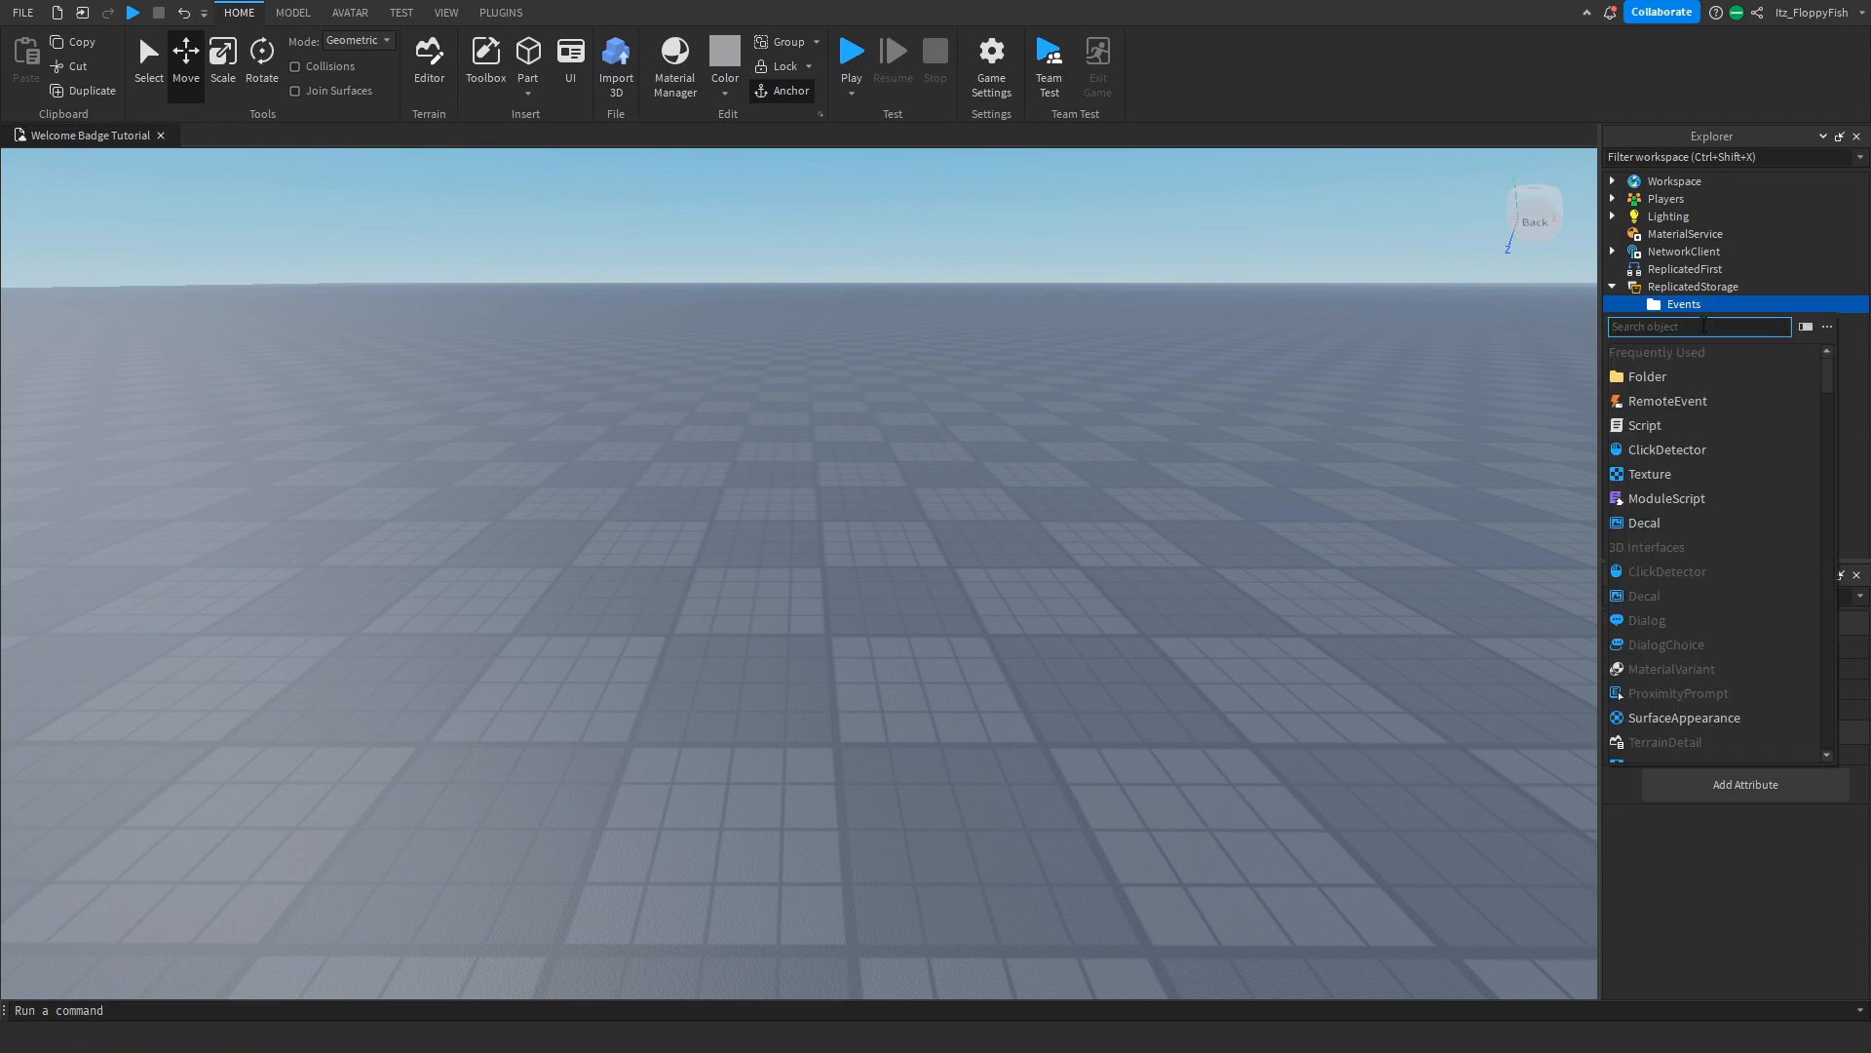
- Add two RemoteEvents to the Events folder and name the first one Joining
{"action": "left_click", "coordinate": [1667, 400]}
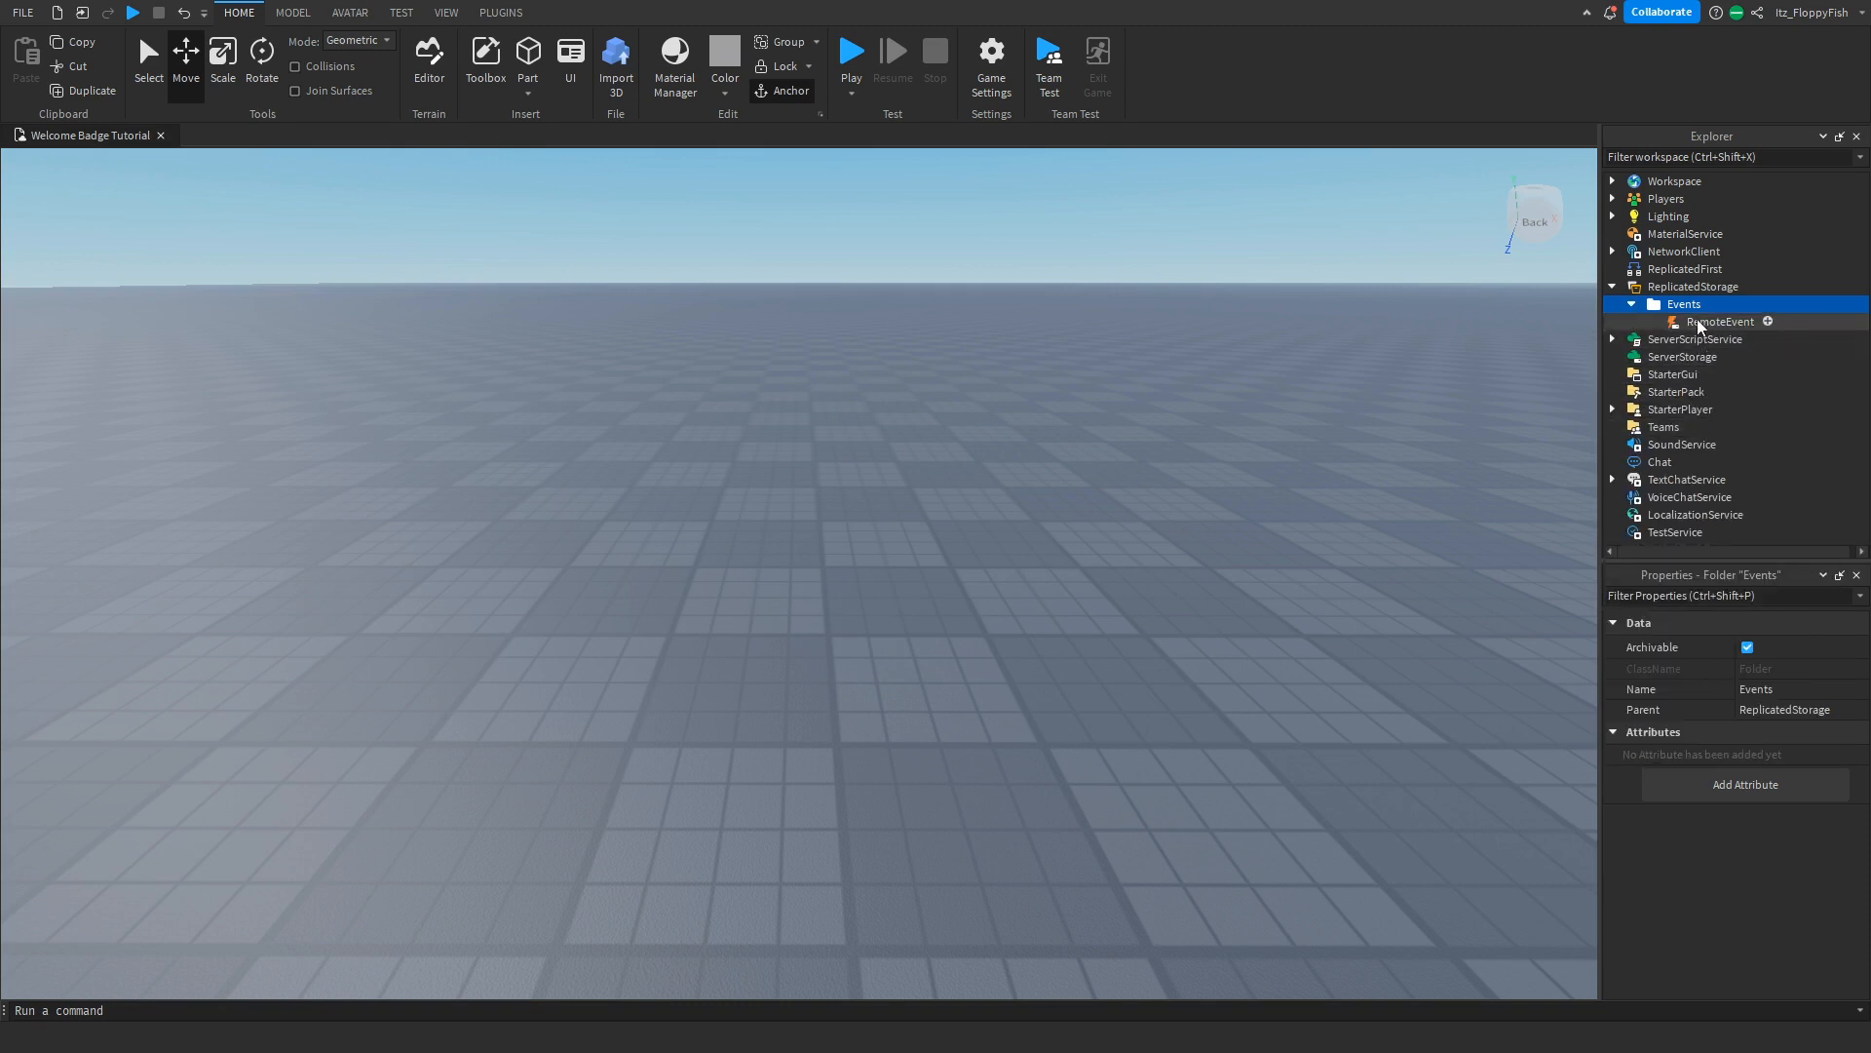
{"action": "left_click", "coordinate": [1768, 322]}
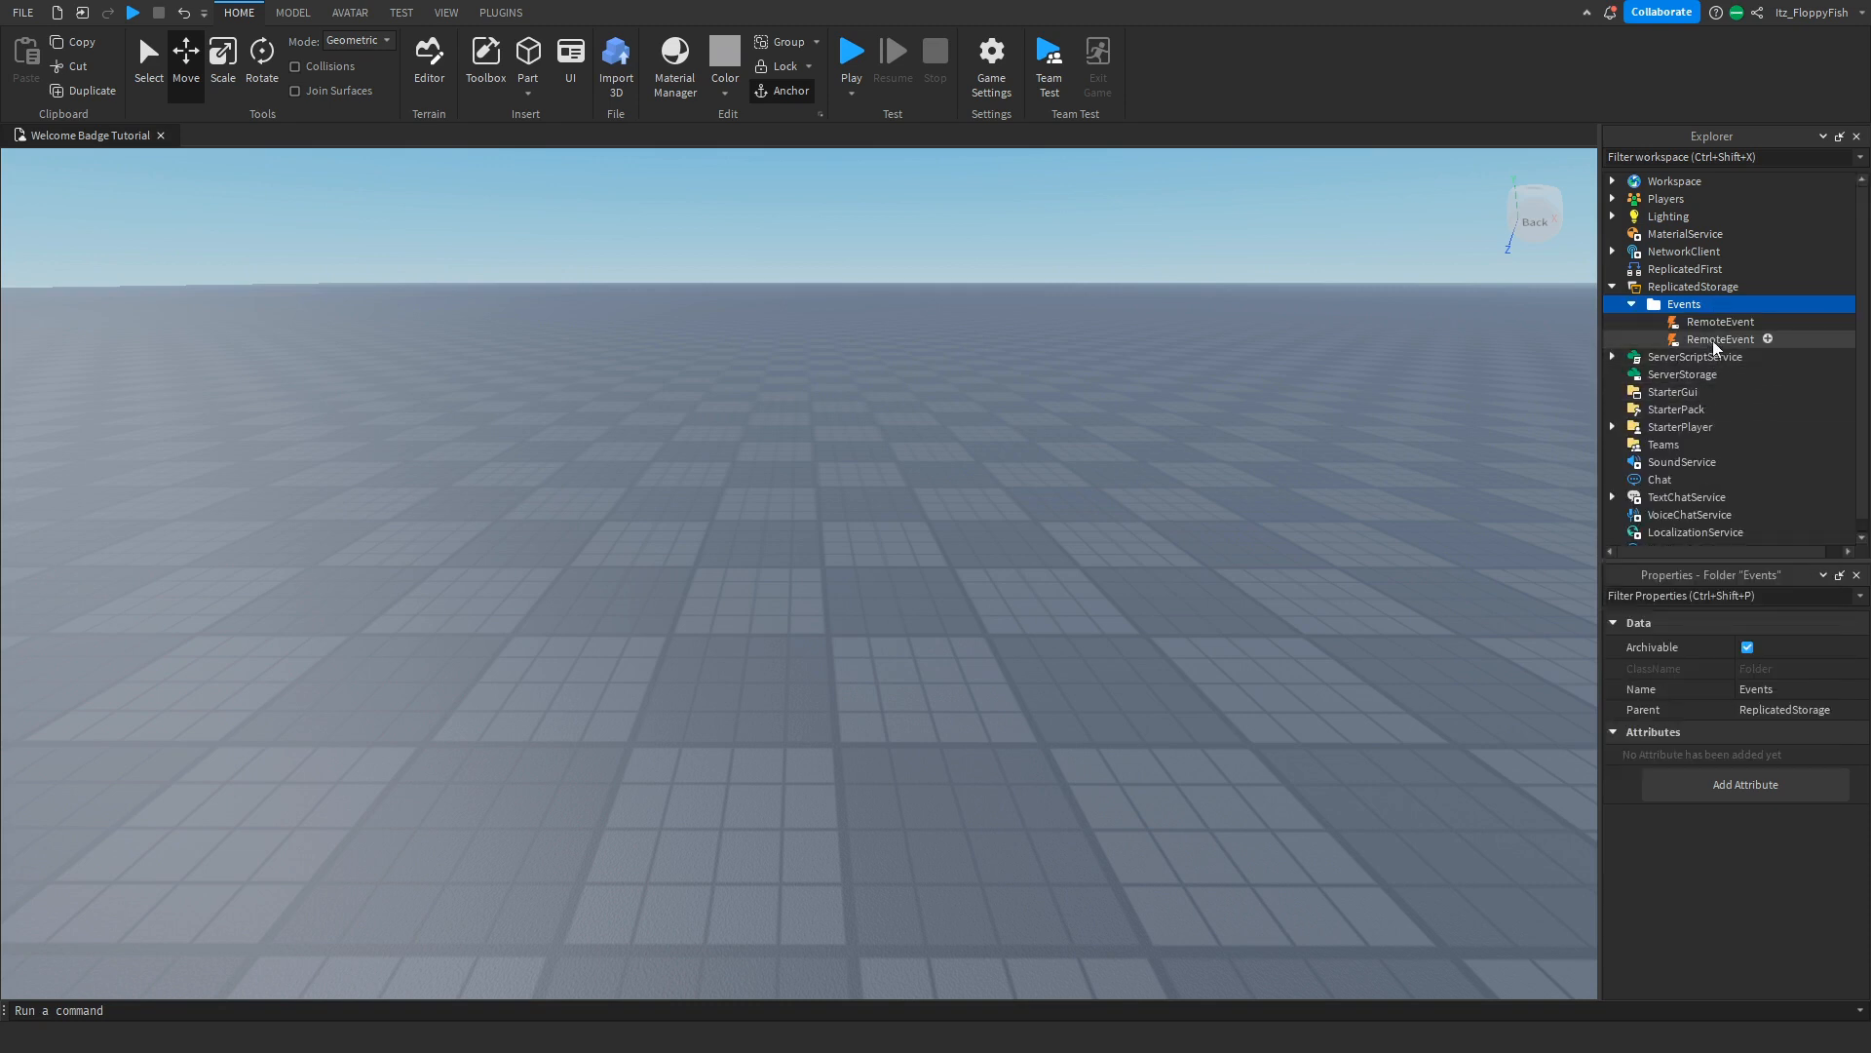
{"action": "left_click", "coordinate": [1719, 322]}
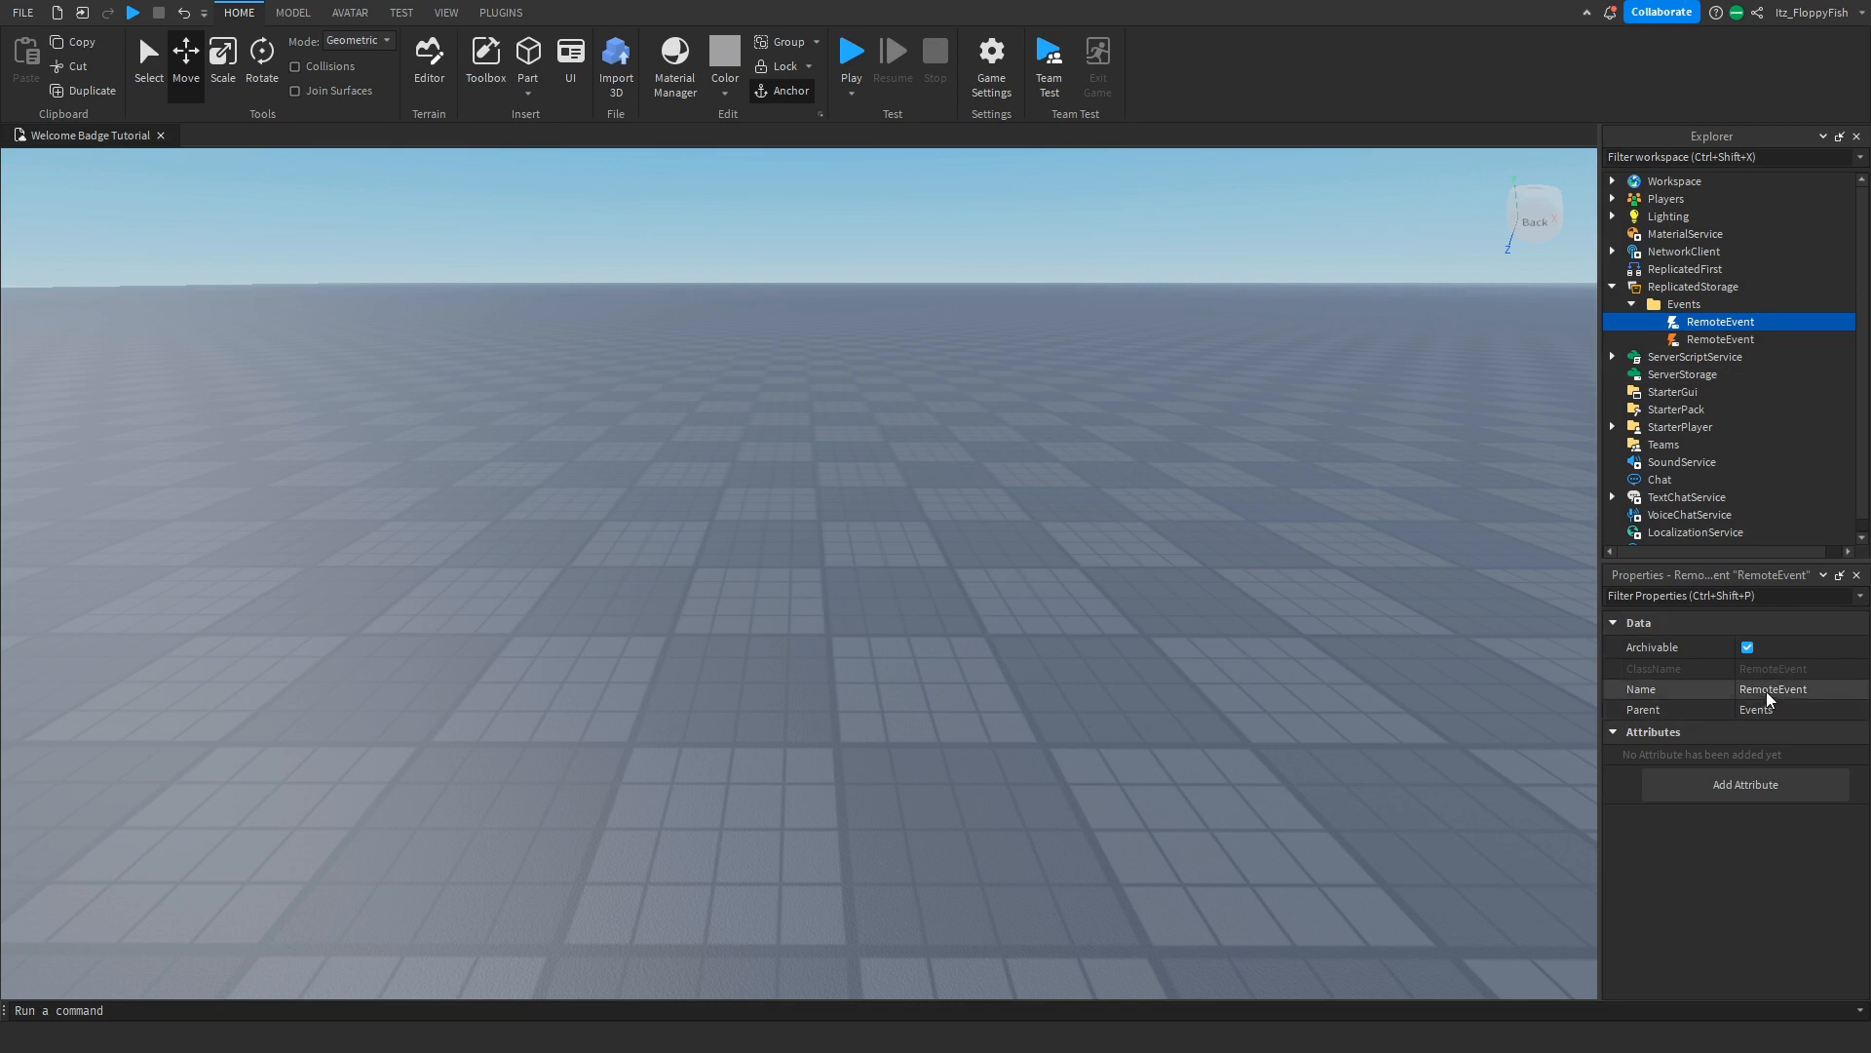
{"action": "type", "text": "Joining"}
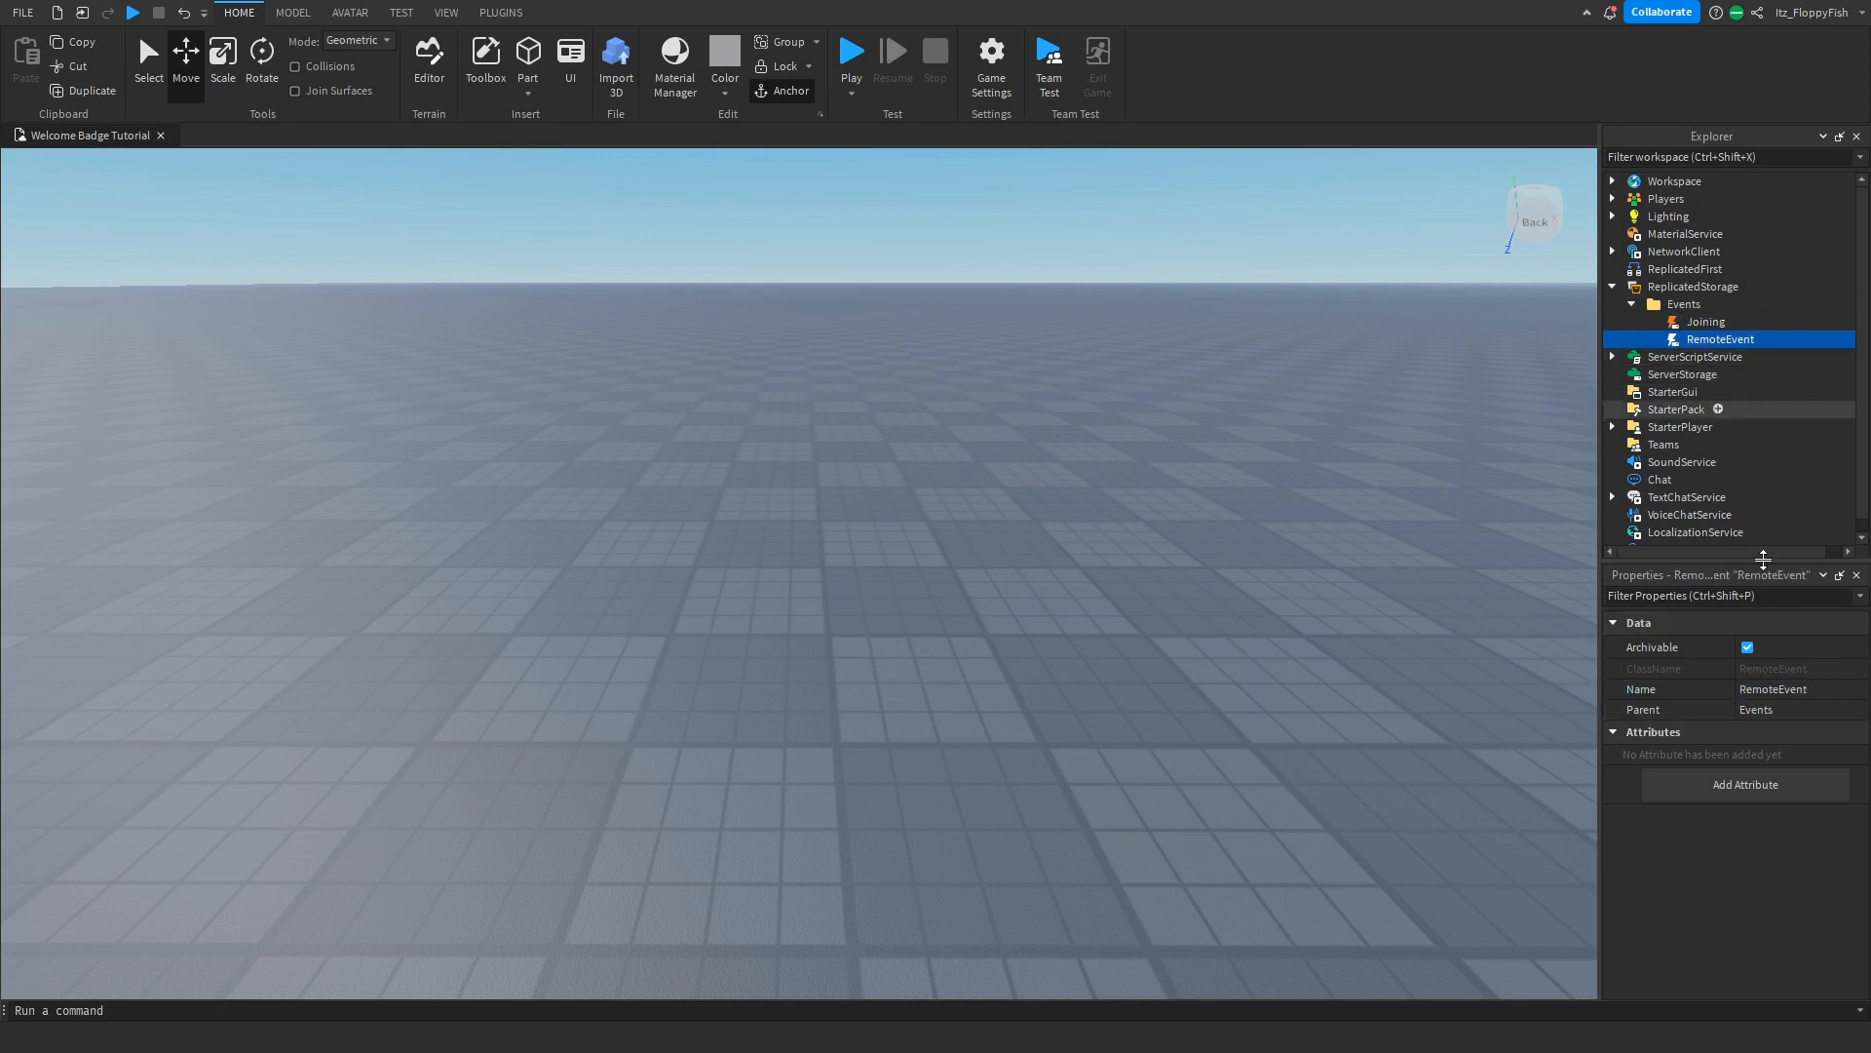
- Rename the second RemoteEvent to Leaving via its Name property
{"action": "double_click", "coordinate": [1772, 688]}
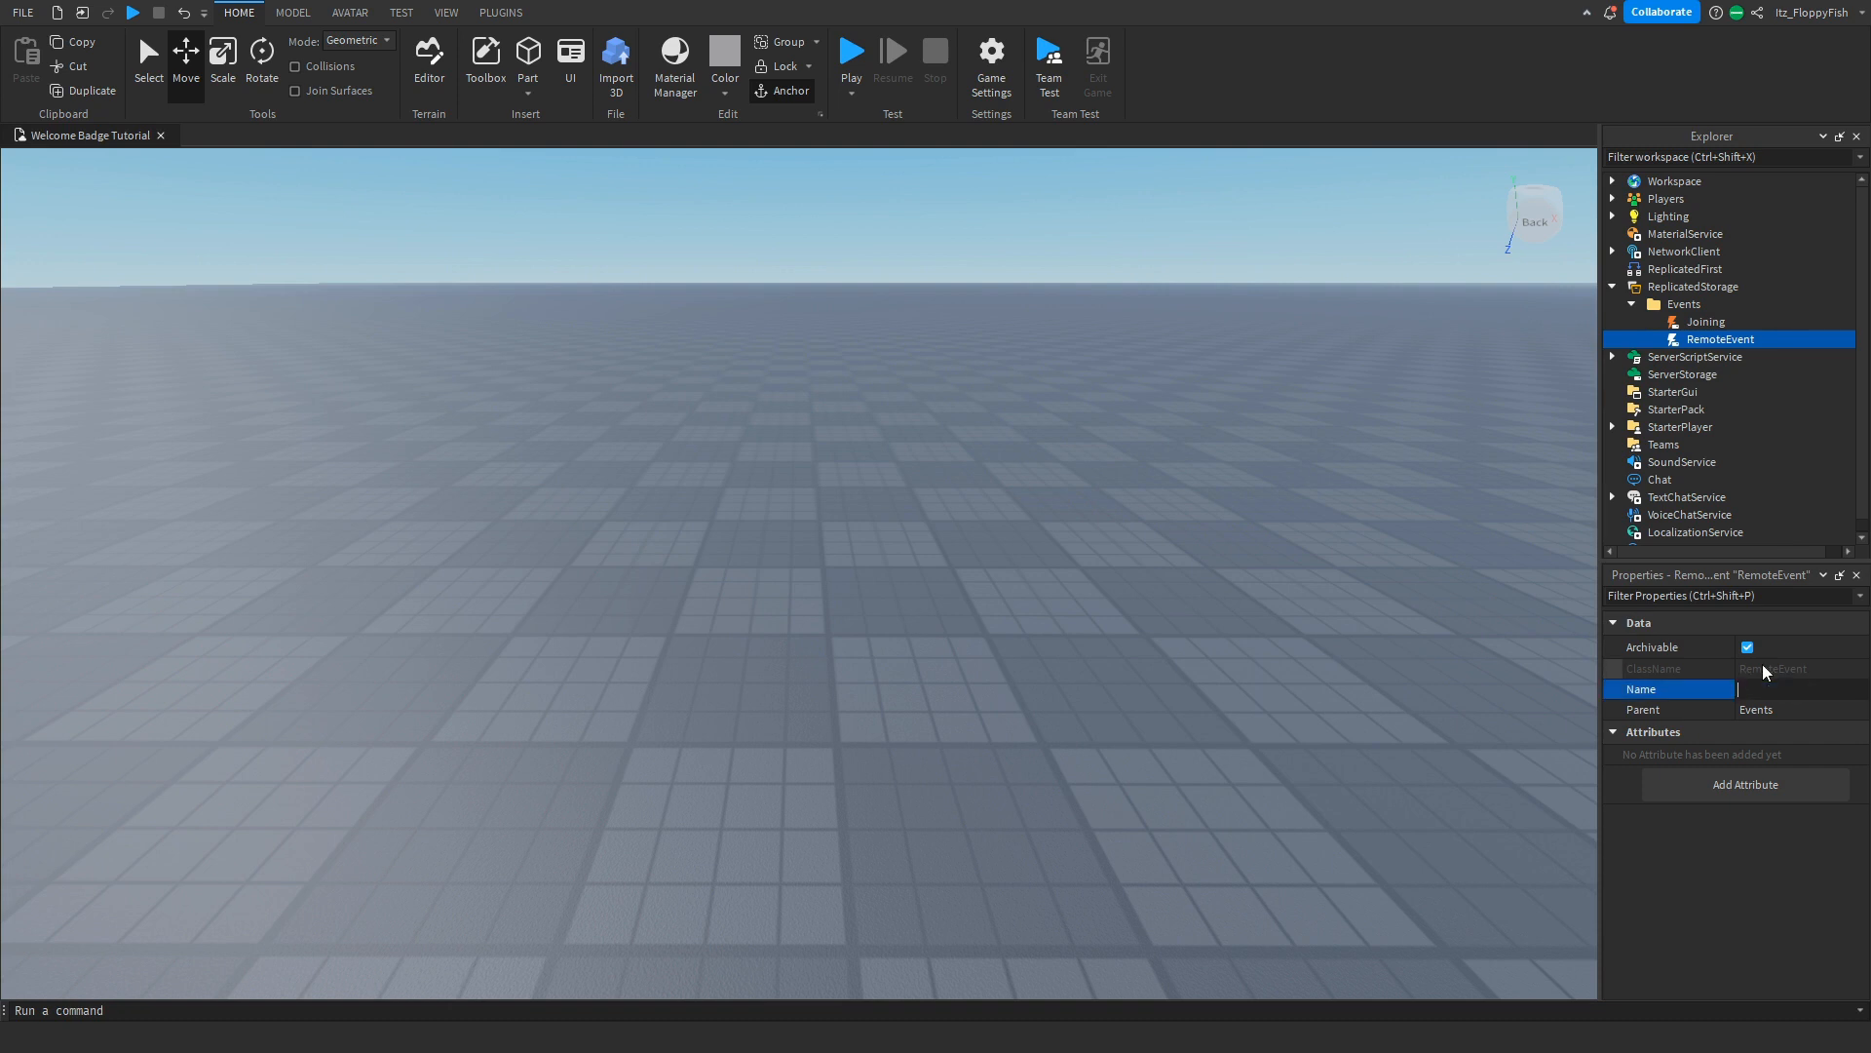
{"action": "type", "text": "Leavi"}
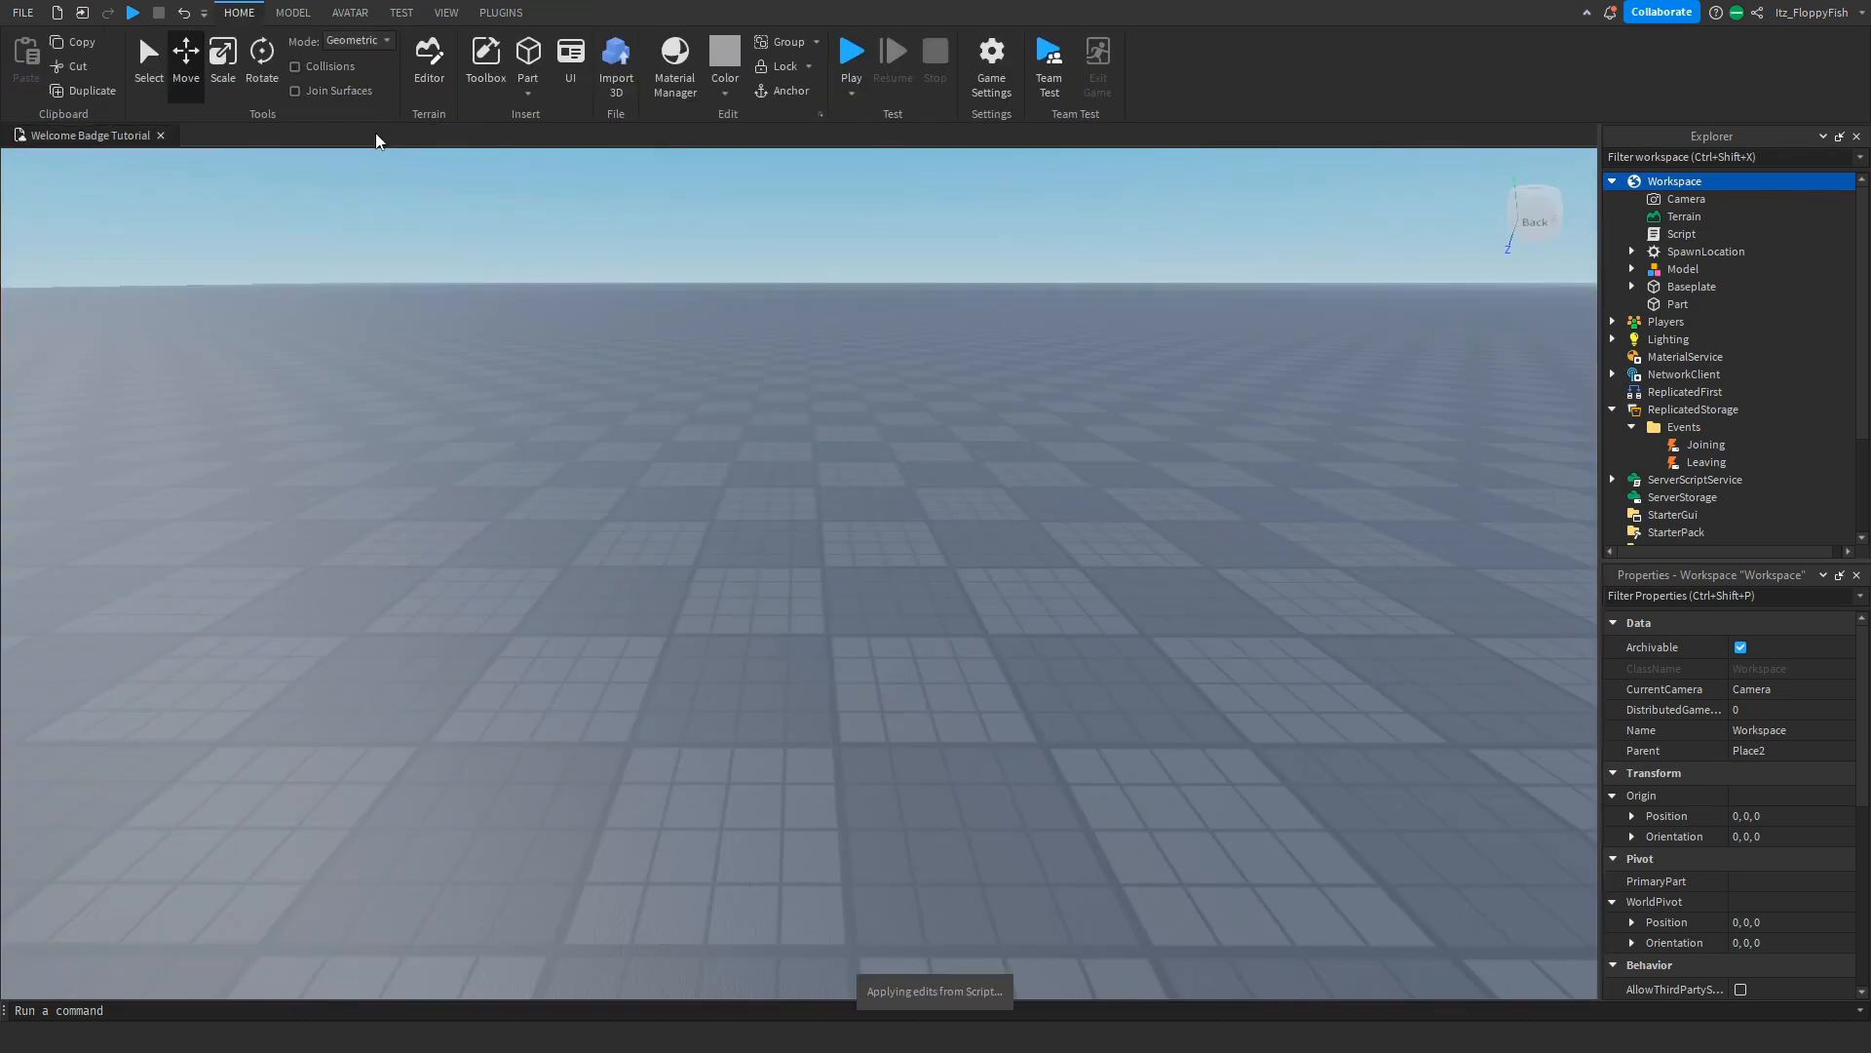
- Insert a LocalScript under StarterGui for the join/leave chat messages
{"action": "scroll", "scroll_direction": "down", "scroll_amount": 3}
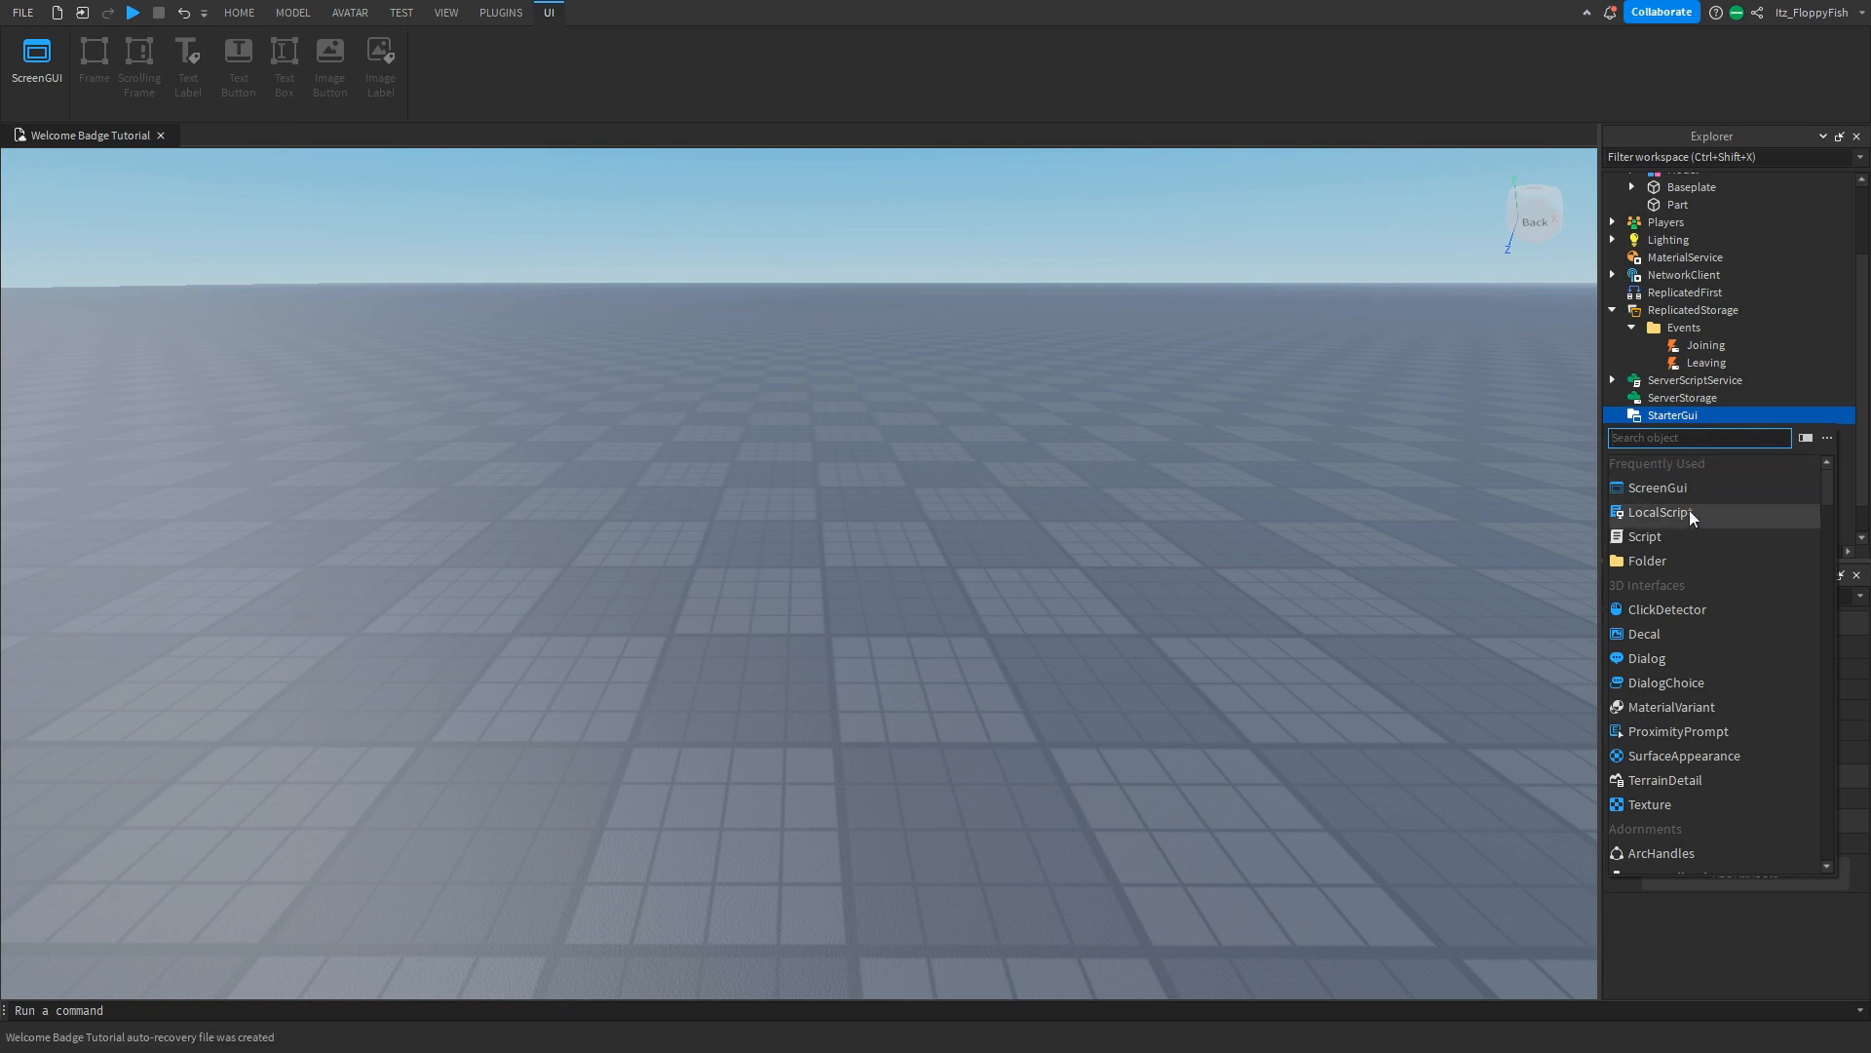
{"action": "left_click", "coordinate": [1657, 513]}
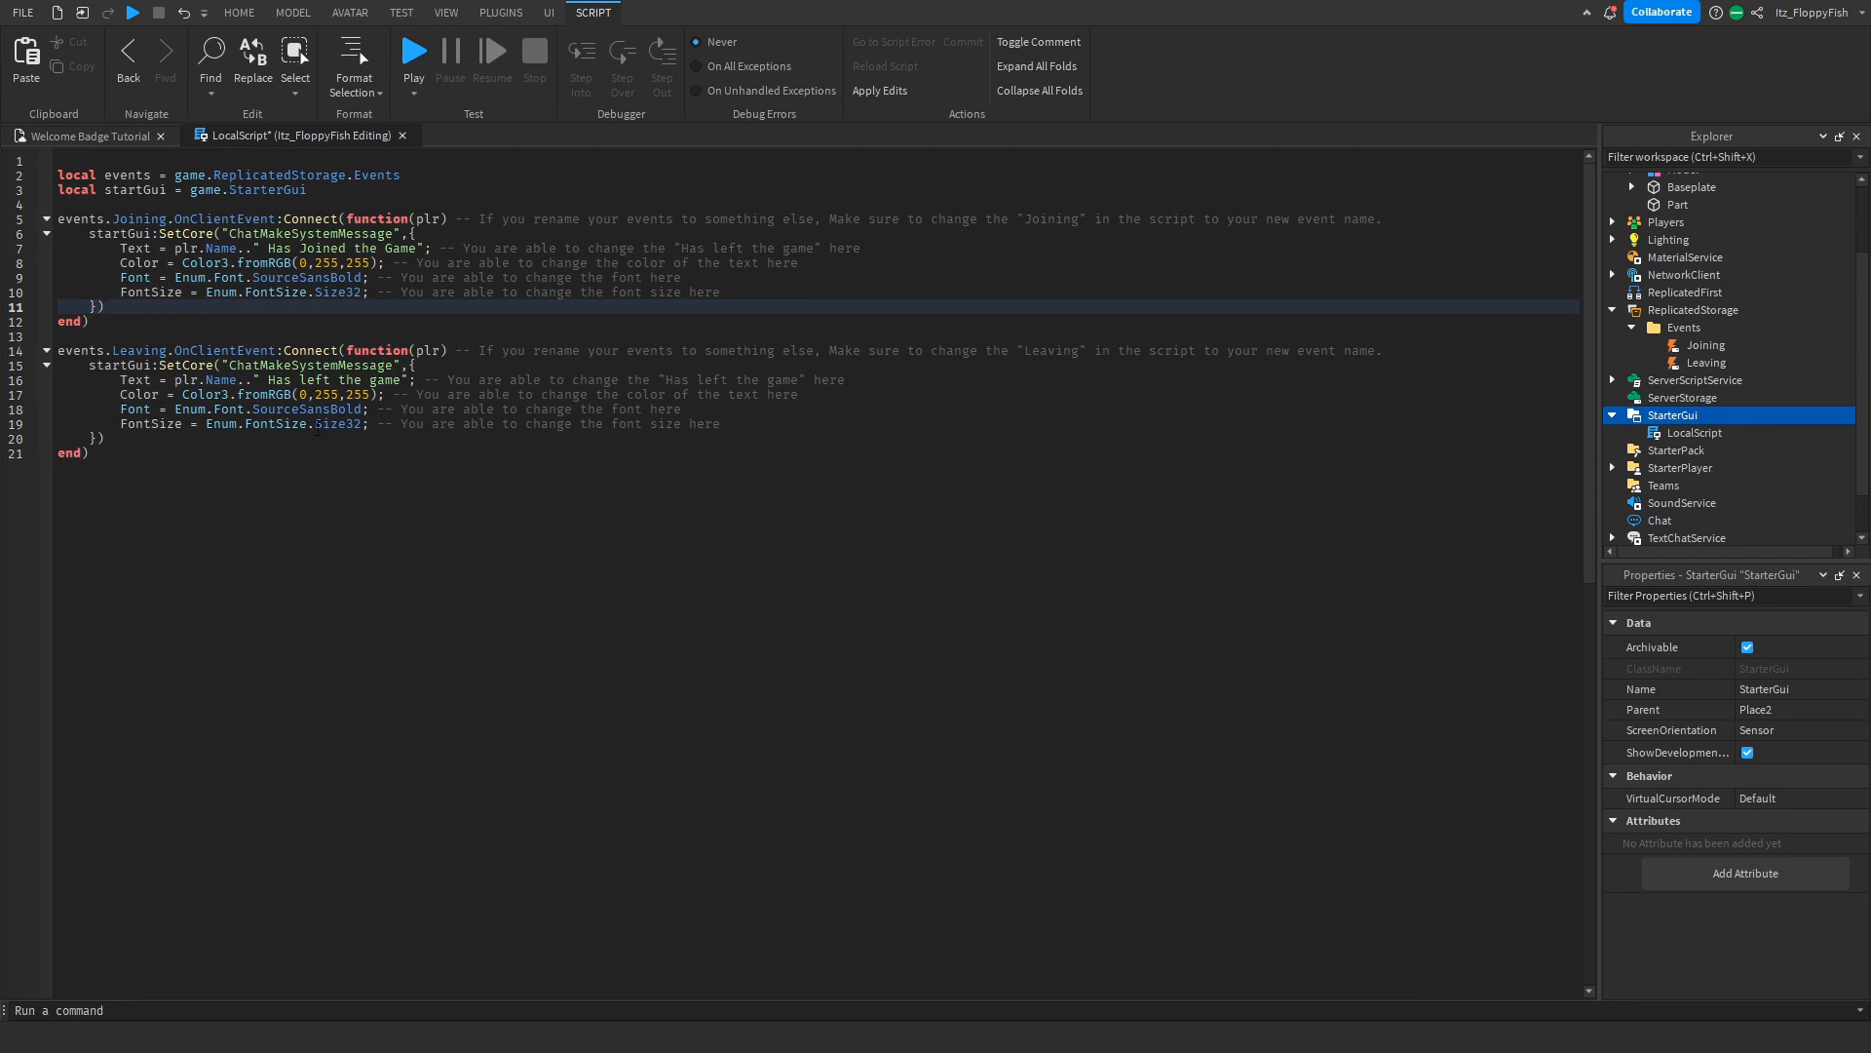
- Tidy the LocalScript, close its tab and return to the baseplate 3D viewport
{"action": "left_click", "coordinate": [1692, 433]}
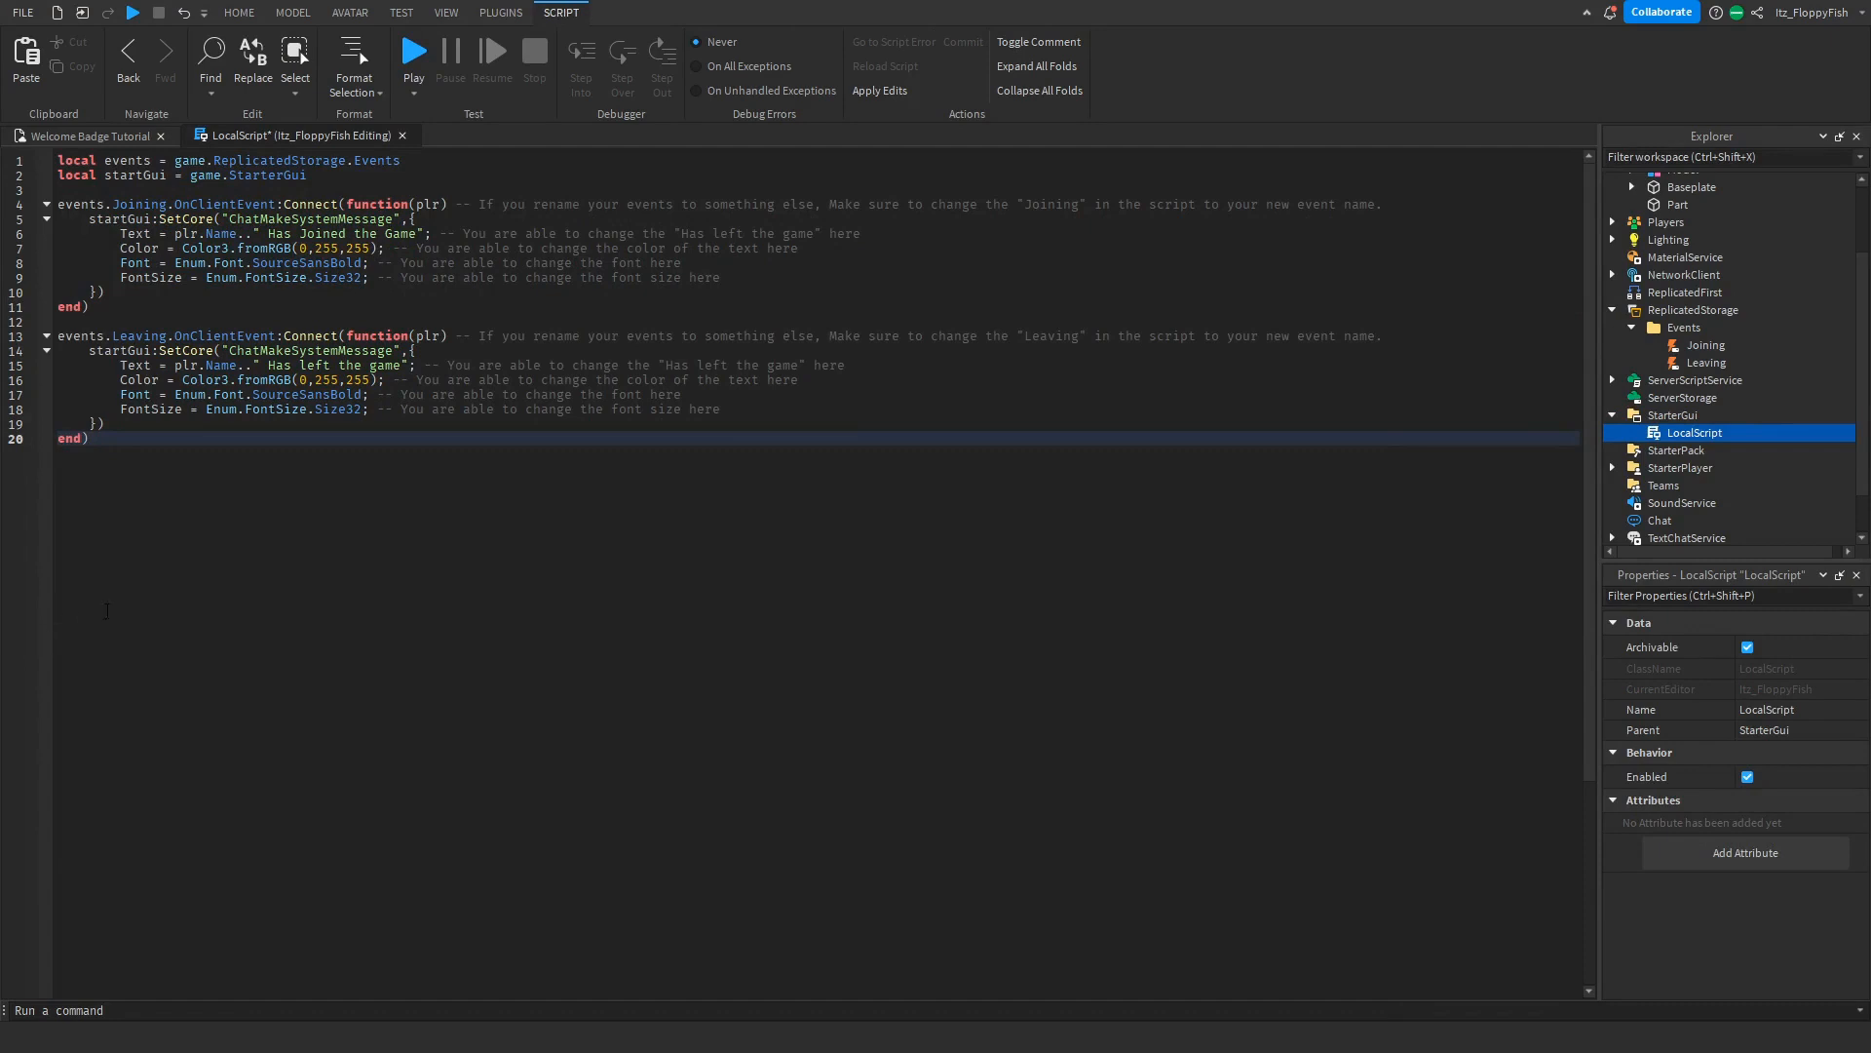
{"action": "mouse_move", "coordinate": [403, 135]}
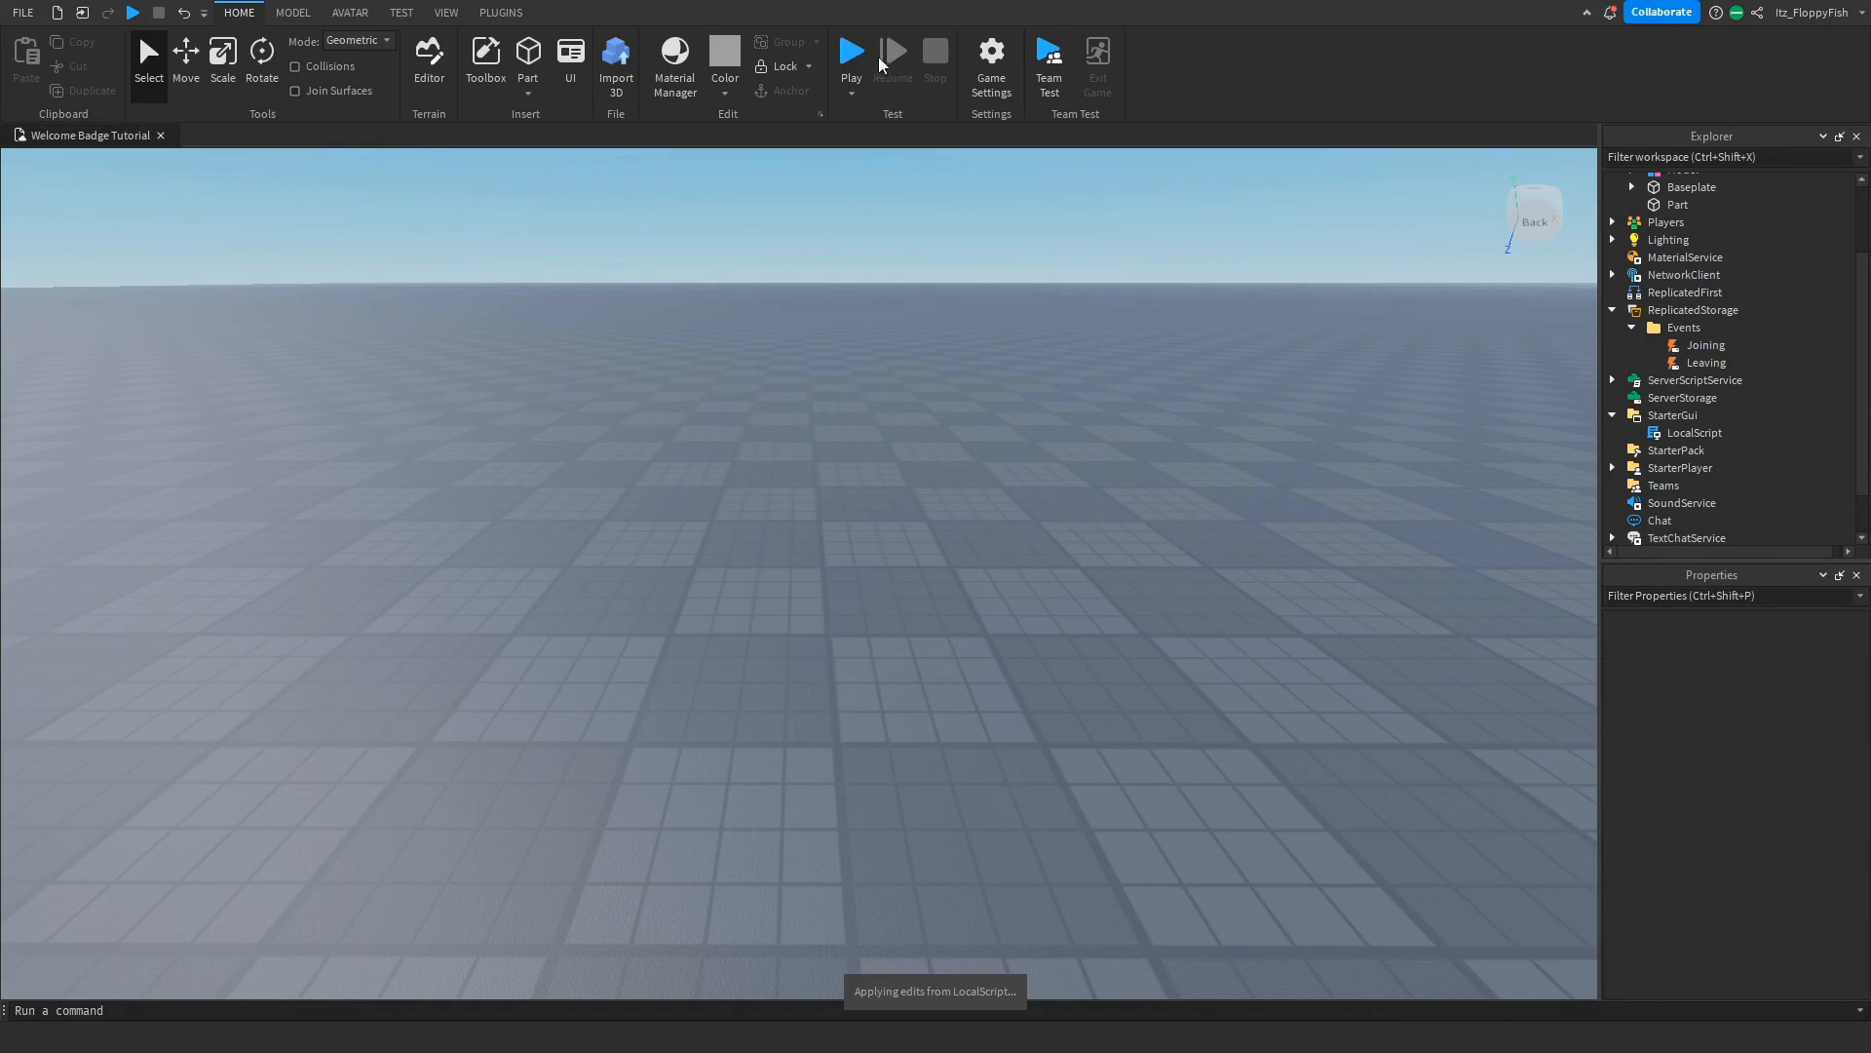
{"action": "left_click", "coordinate": [851, 53]}
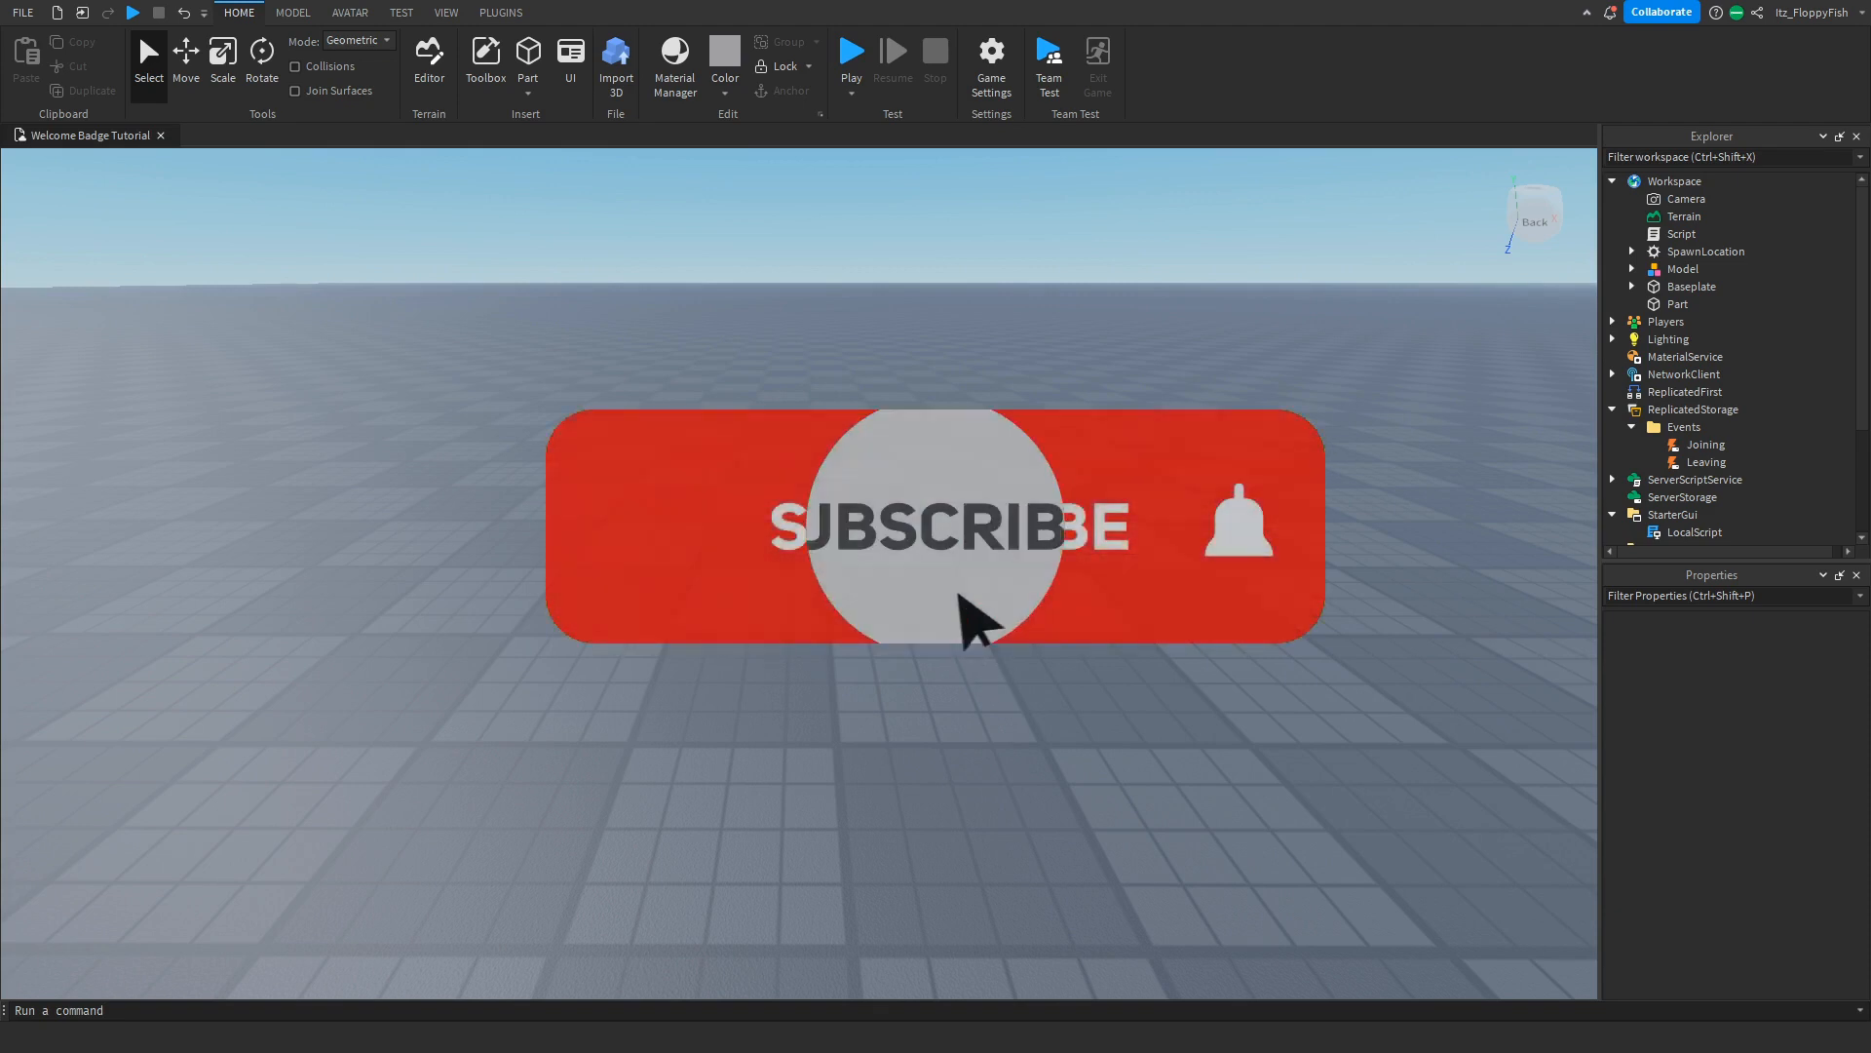
{"action": "left_click", "coordinate": [944, 524]}
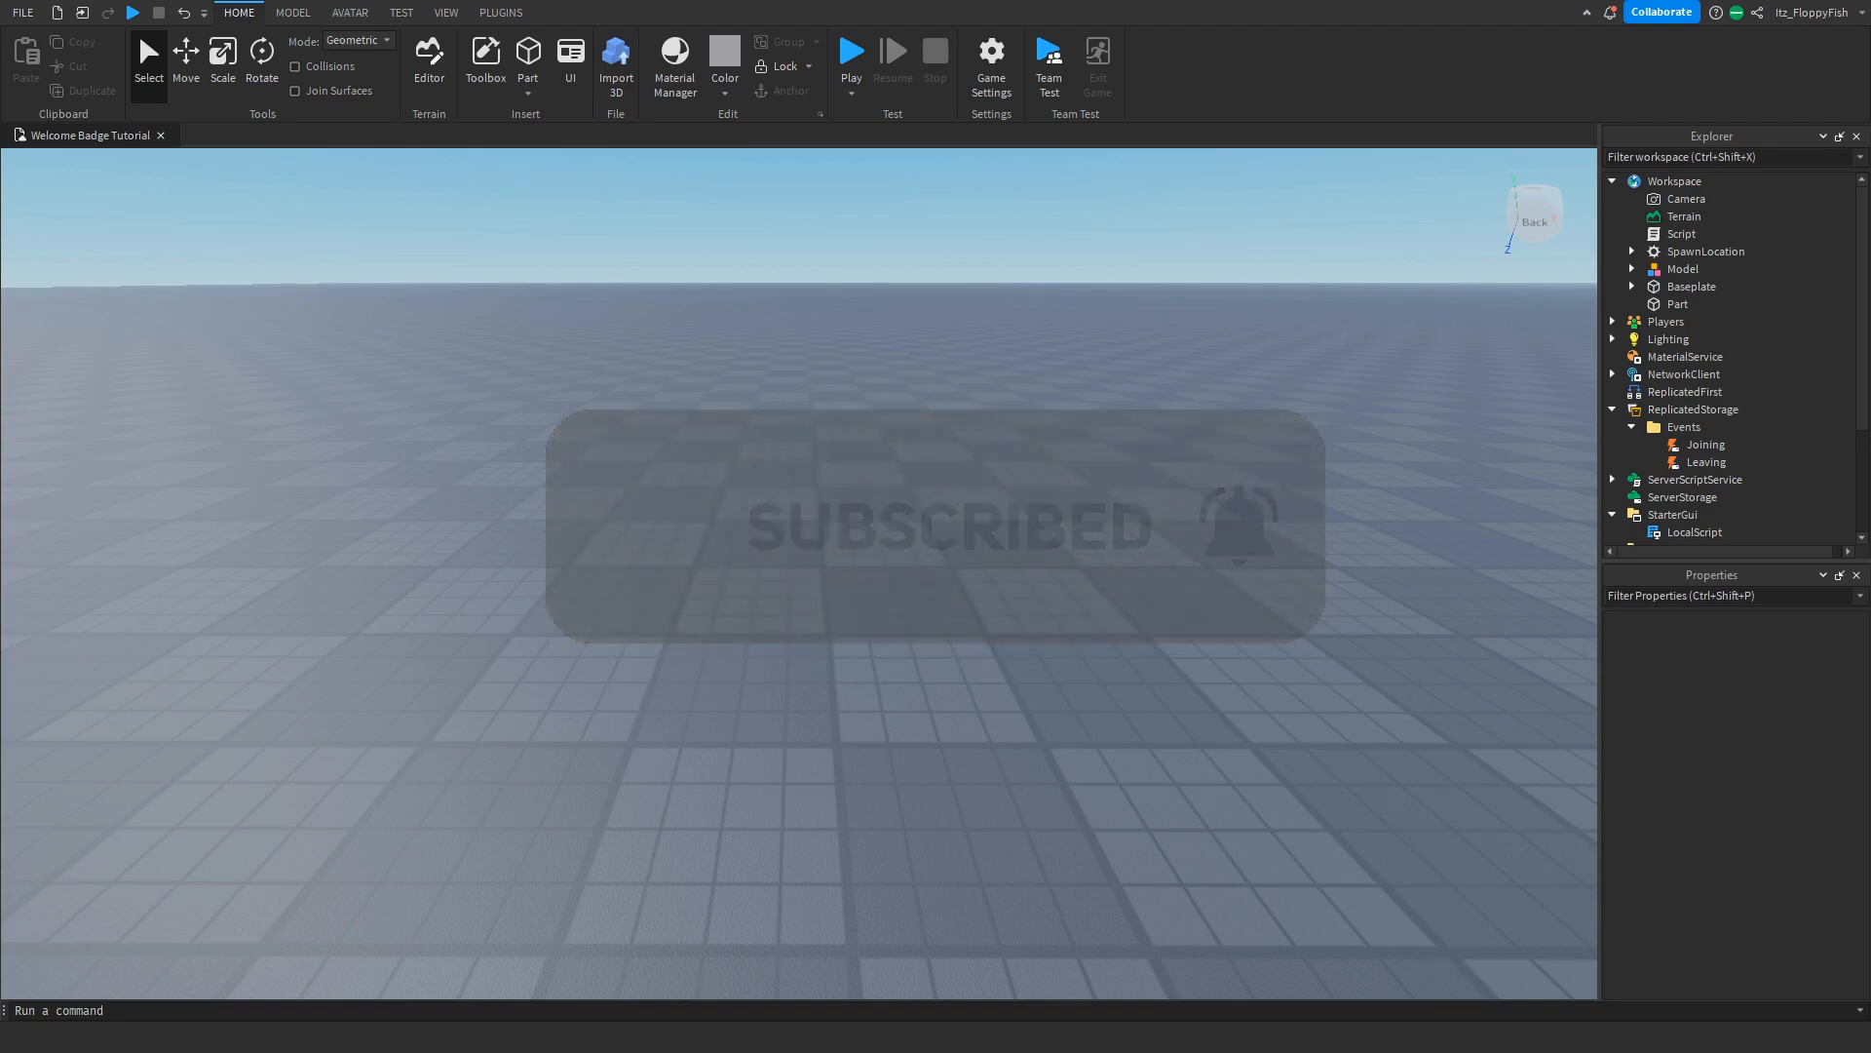